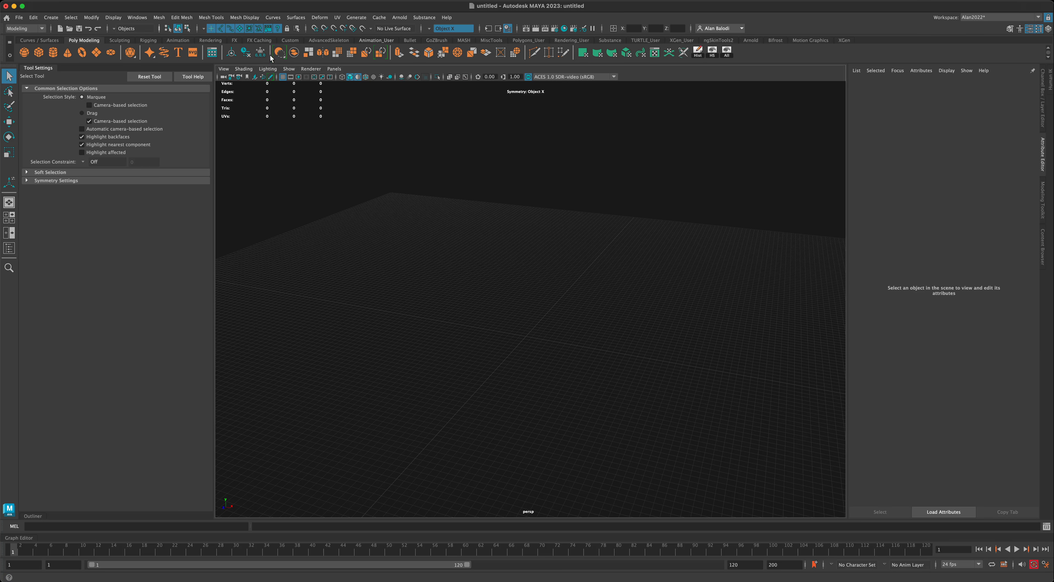
mouse_move(276, 53)
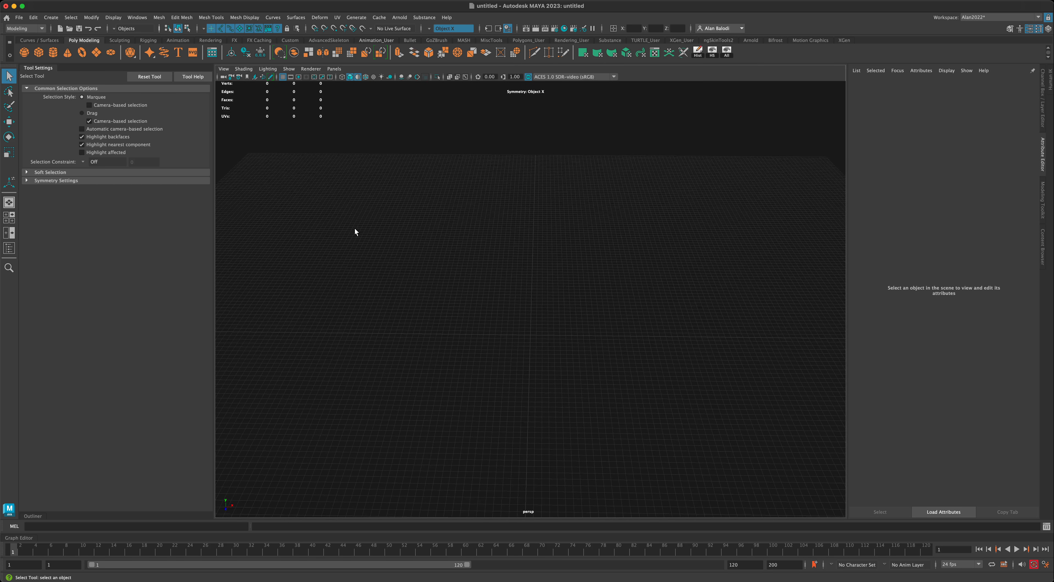
Add a polygon cube and a smoothed, enlarged ball overlapping one side of it.
left_click_drag(355, 232, 396, 275)
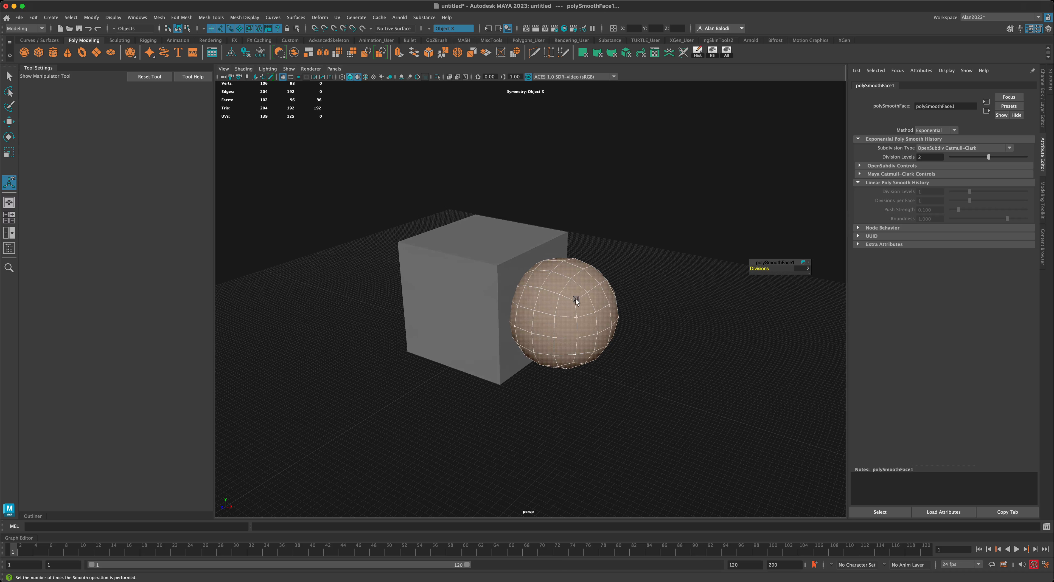
left_click(9, 74)
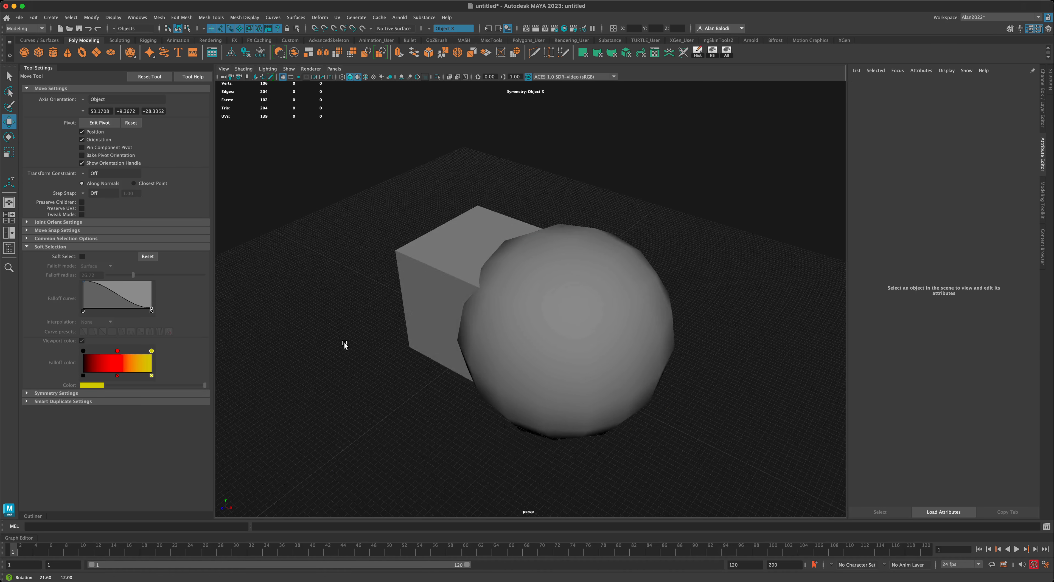
left_click(464, 269)
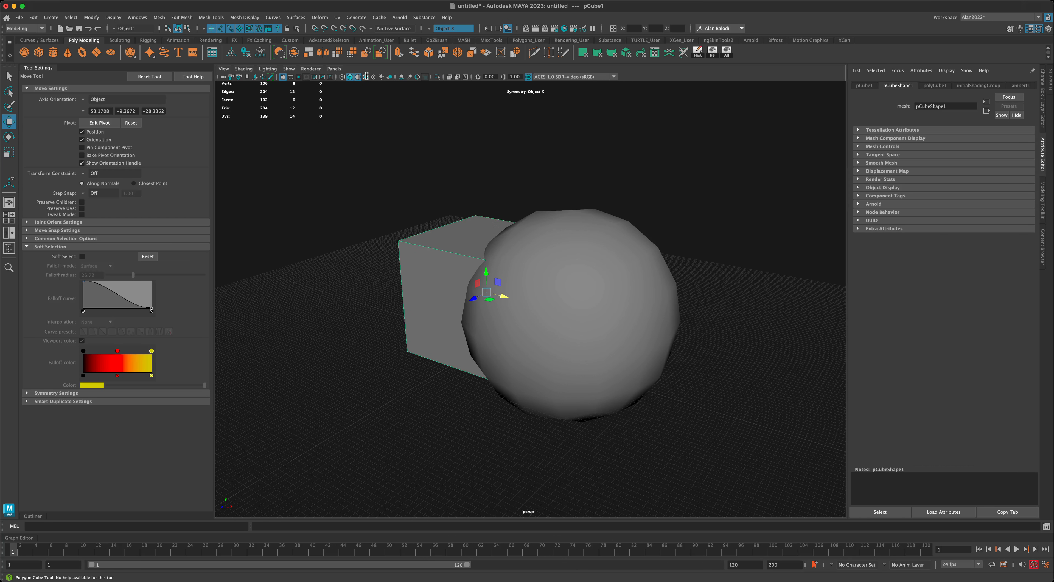
Clear the selection, then select the cube followed by the smoothed ball.
left_click(366, 76)
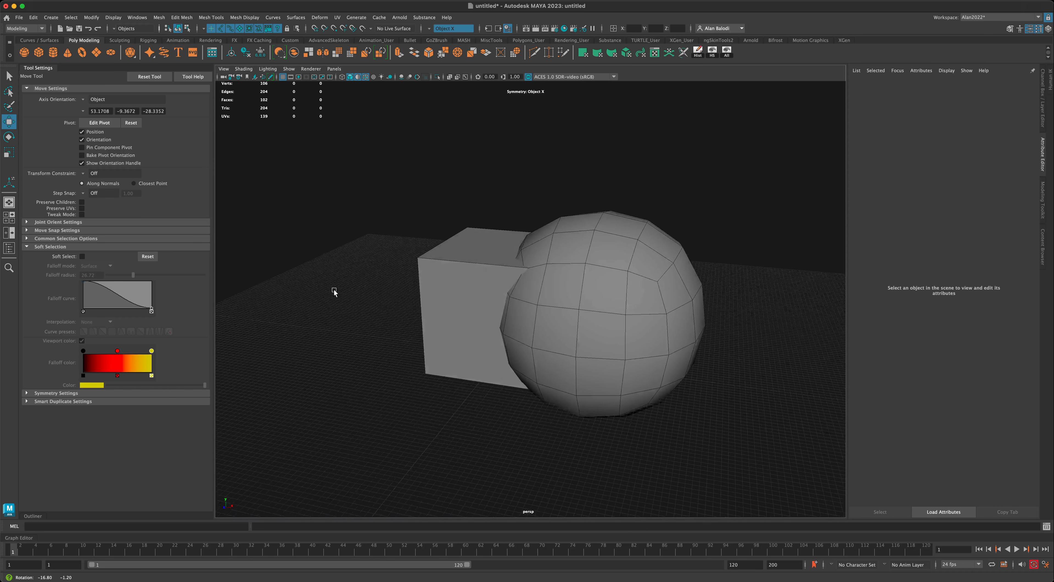
left_click_drag(335, 293, 308, 271)
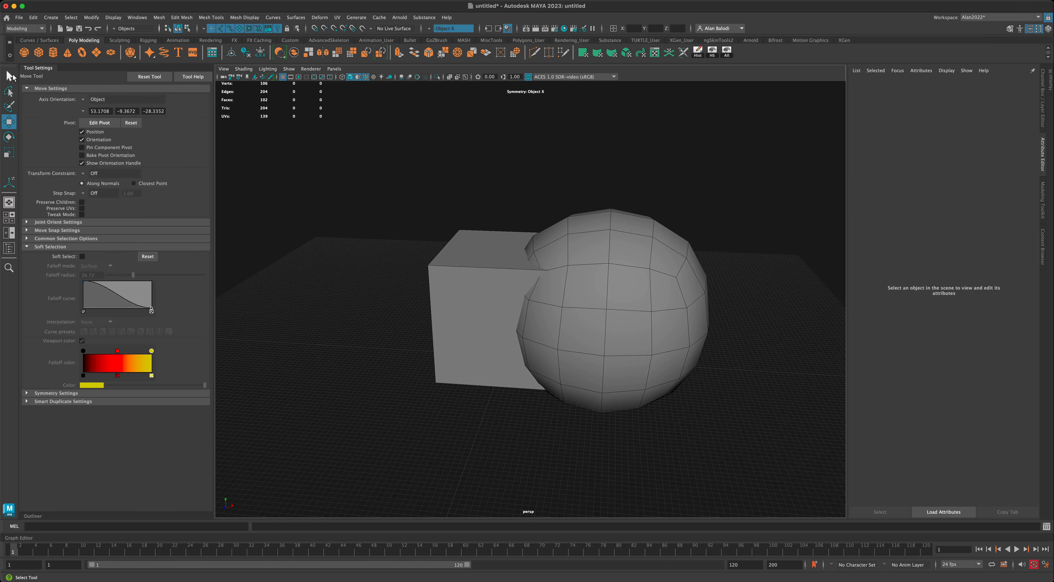
left_click(9, 76)
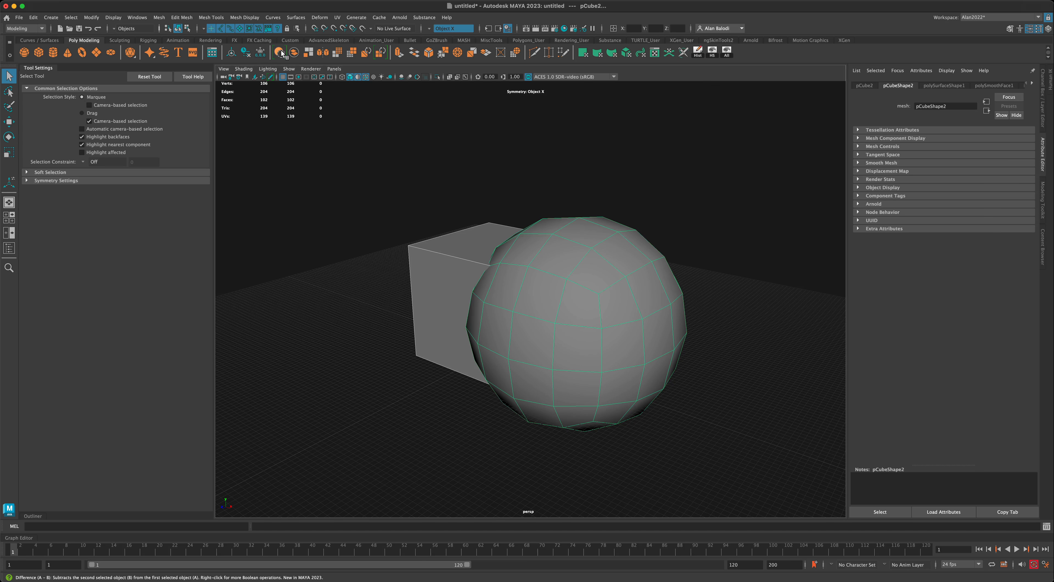
Boolean Difference the ball from the cube and move the ball to scoop a curved corner.
left_click(281, 53)
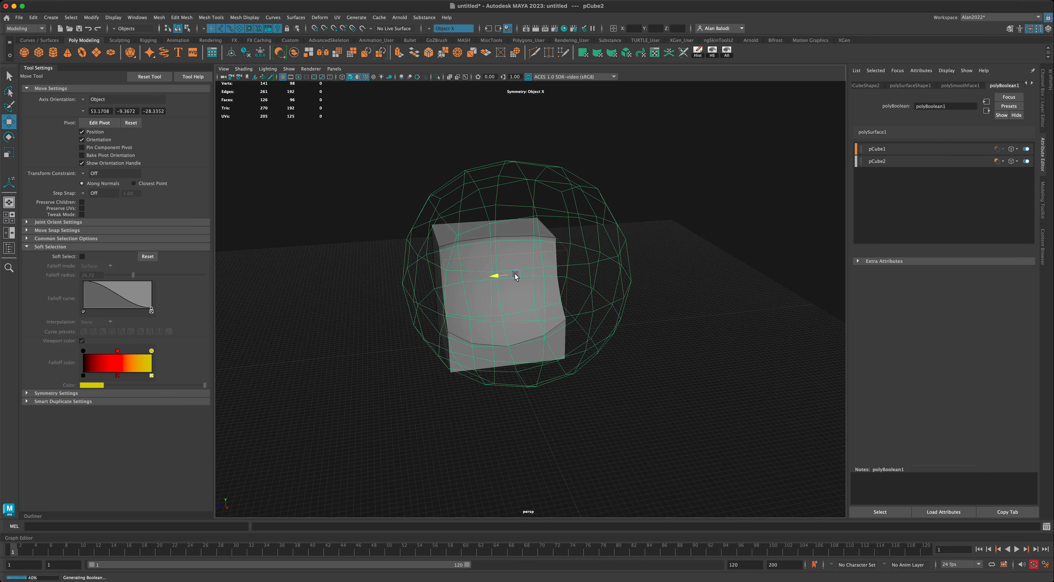
left_click_drag(494, 275, 552, 272)
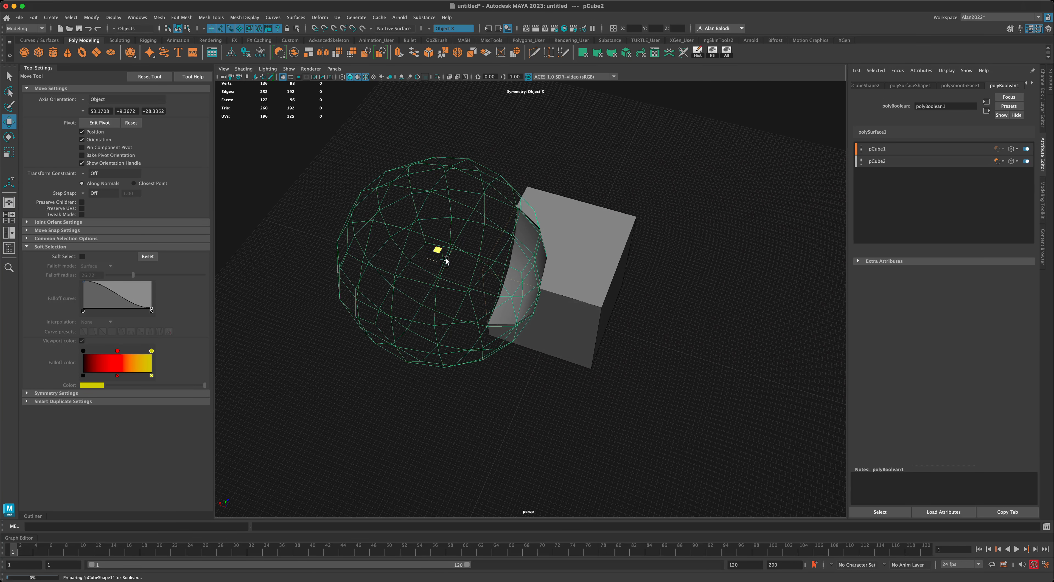
left_click_drag(447, 261, 469, 308)
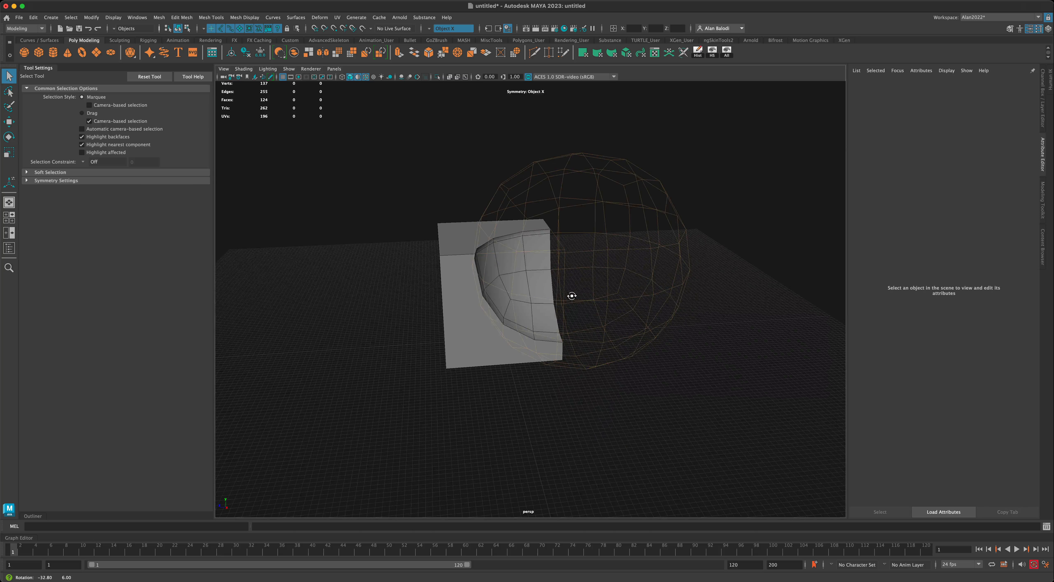
Select the boolean result and delete its history, leaving the scooped cube as one mesh.
left_click(497, 295)
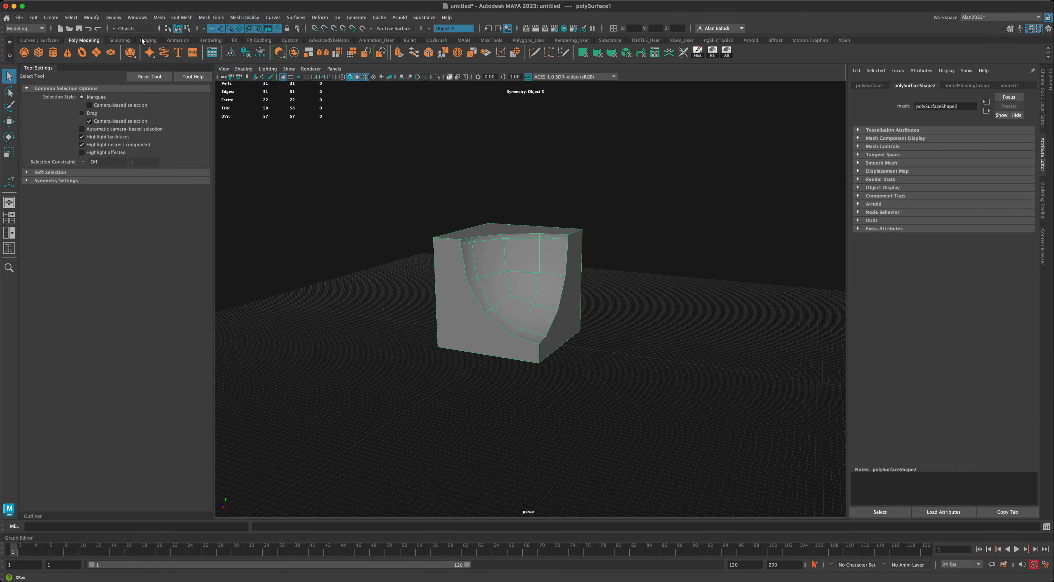
left_click(32, 17)
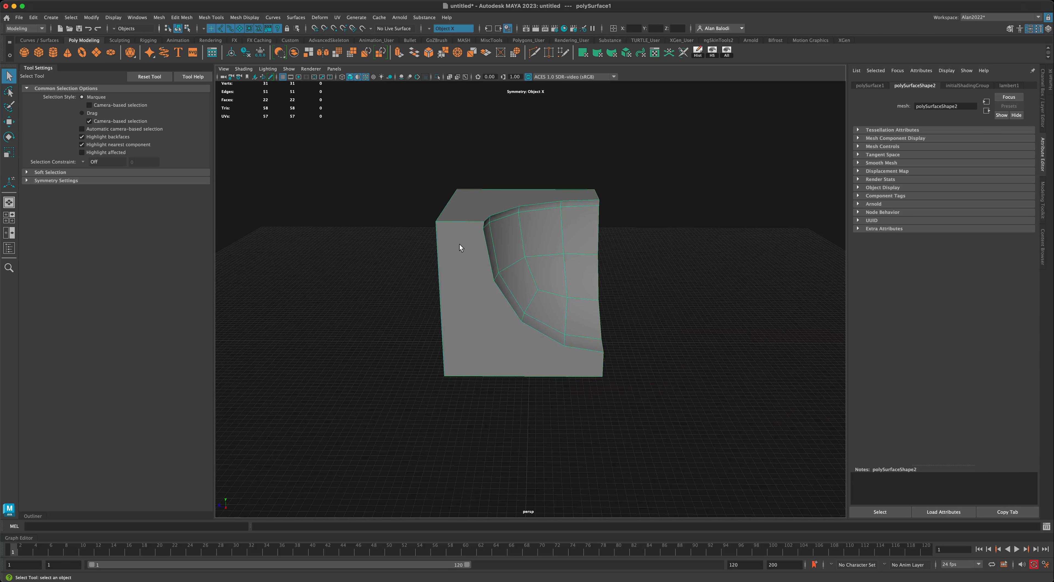
left_click_drag(460, 248, 386, 300)
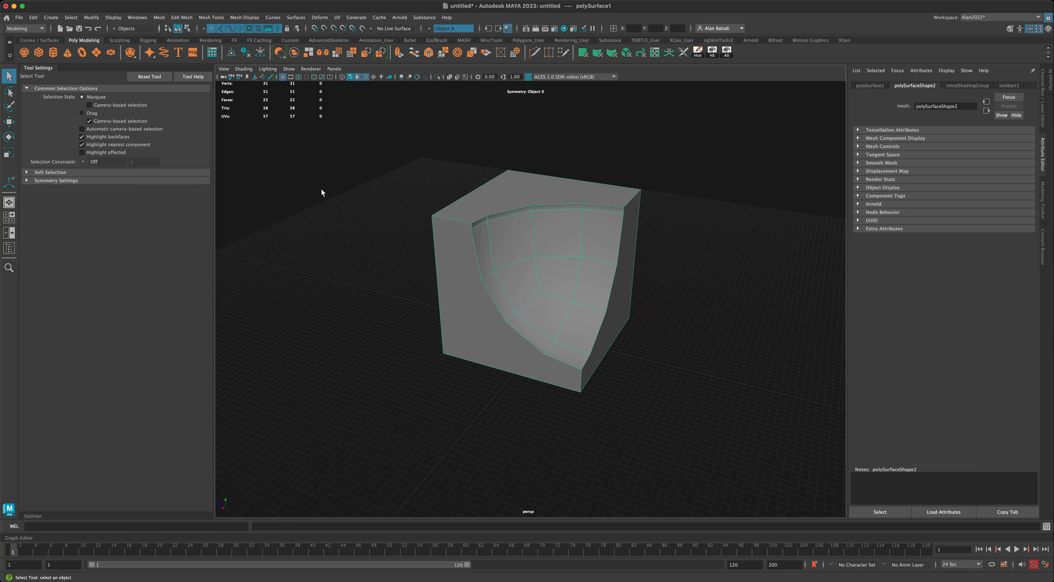
left_click(158, 17)
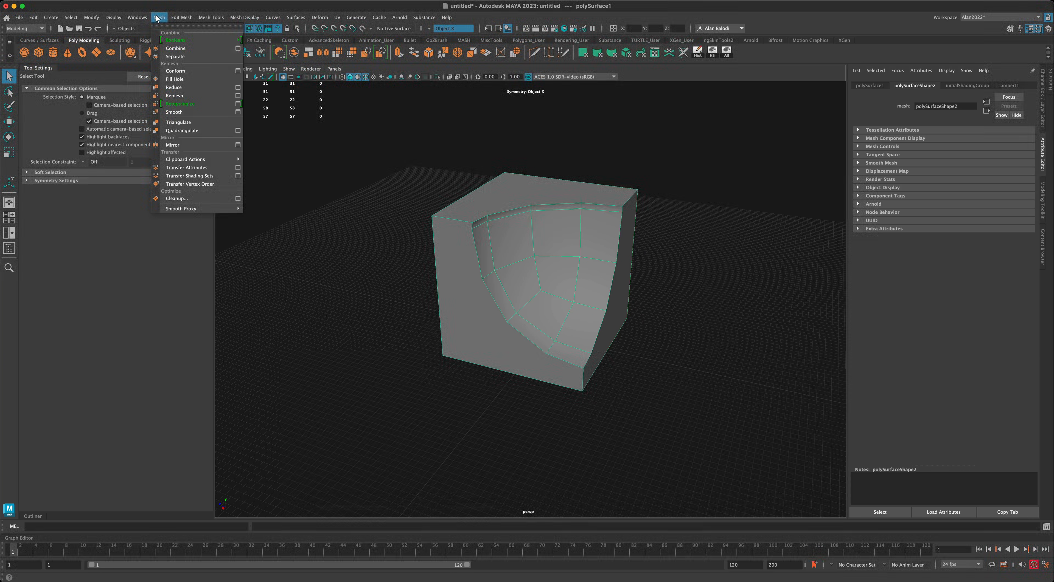
mouse_move(180, 103)
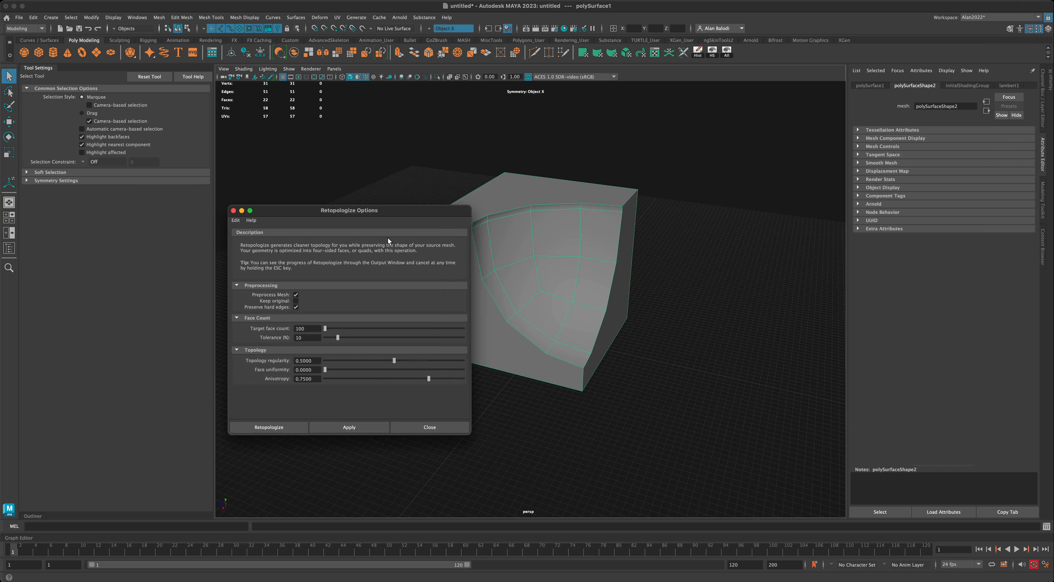
Retopologize with Preserve hard edges on and Target face count 90, yielding ~98 quad faces.
left_click_drag(349, 210, 306, 172)
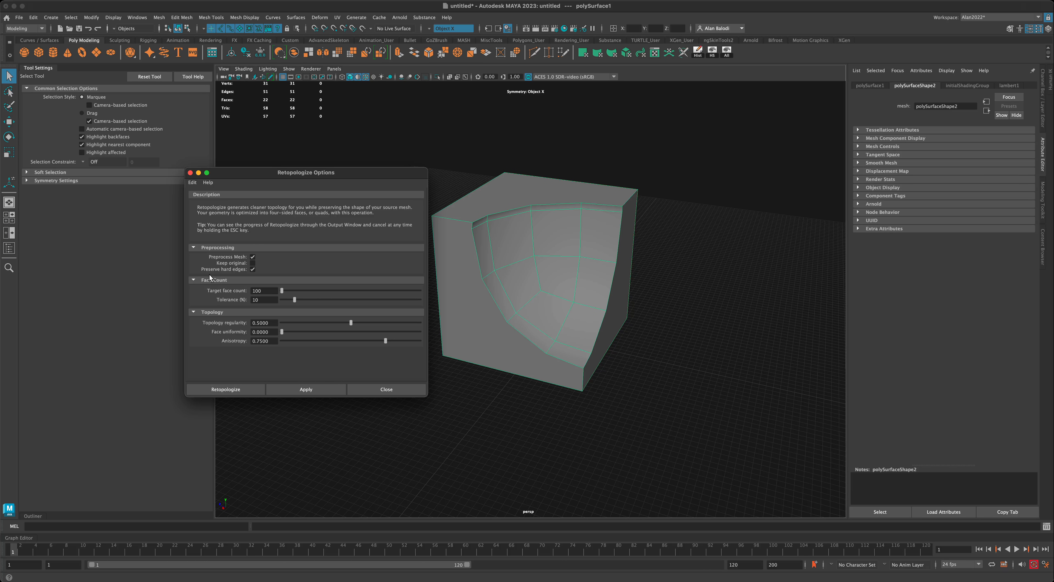
left_click(254, 269)
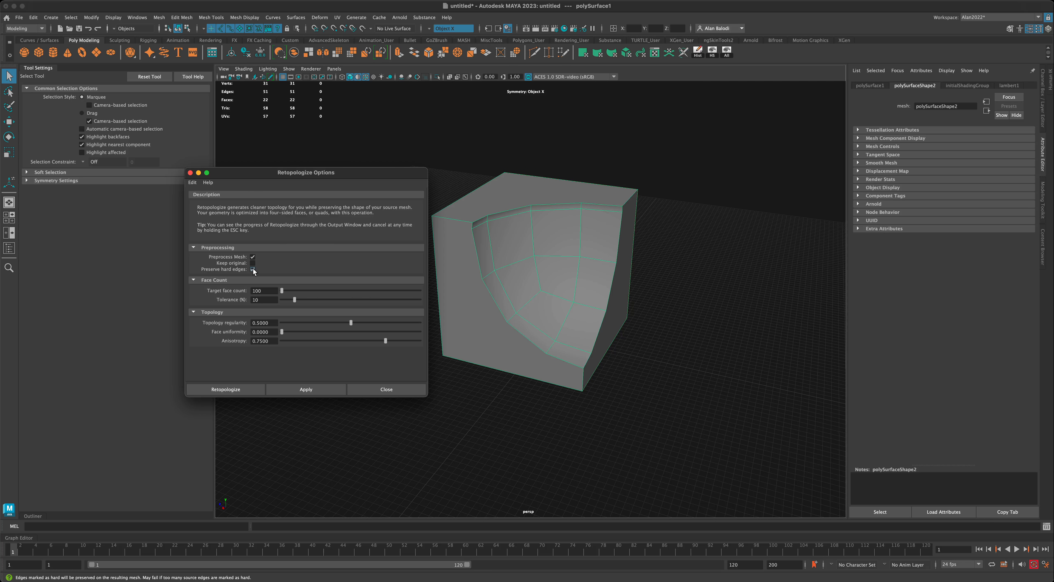
left_click(253, 270)
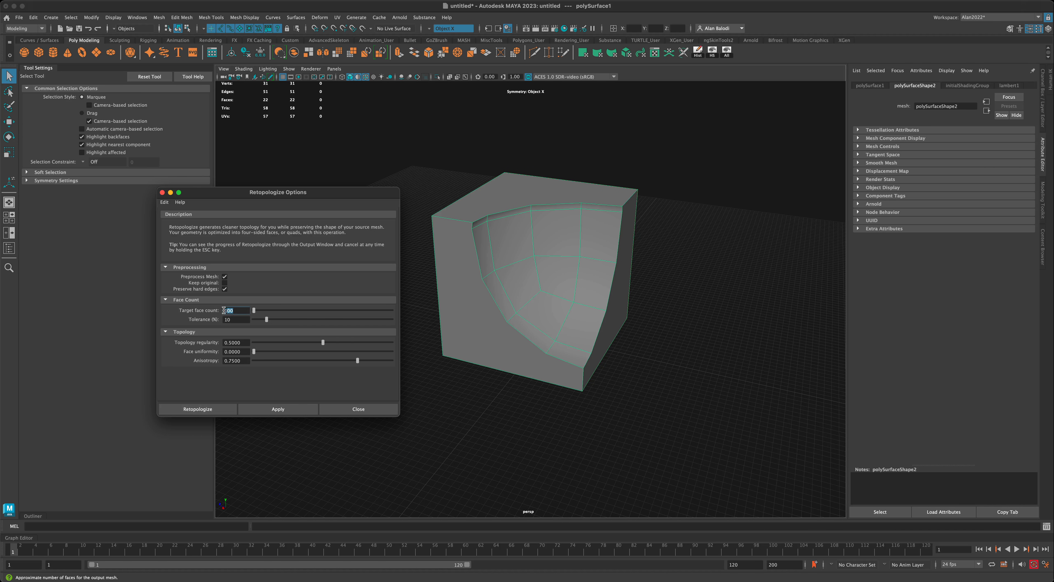
type("100")
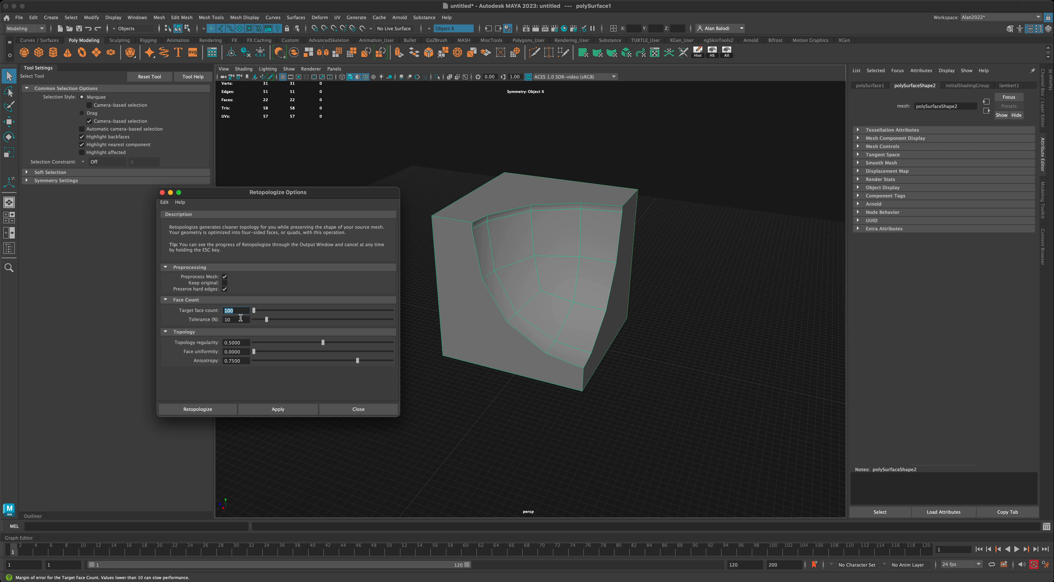
type("90")
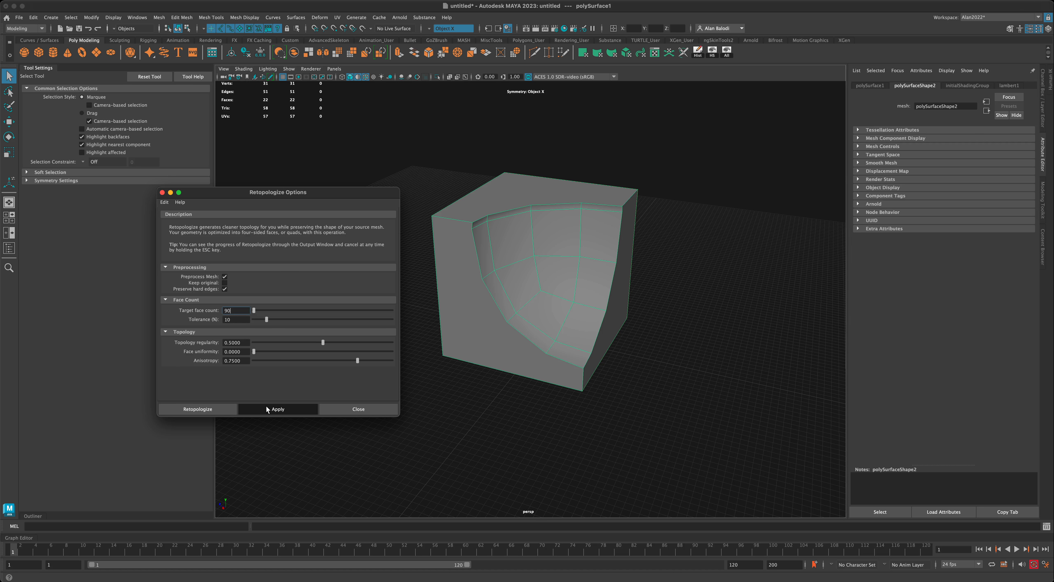
left_click(277, 409)
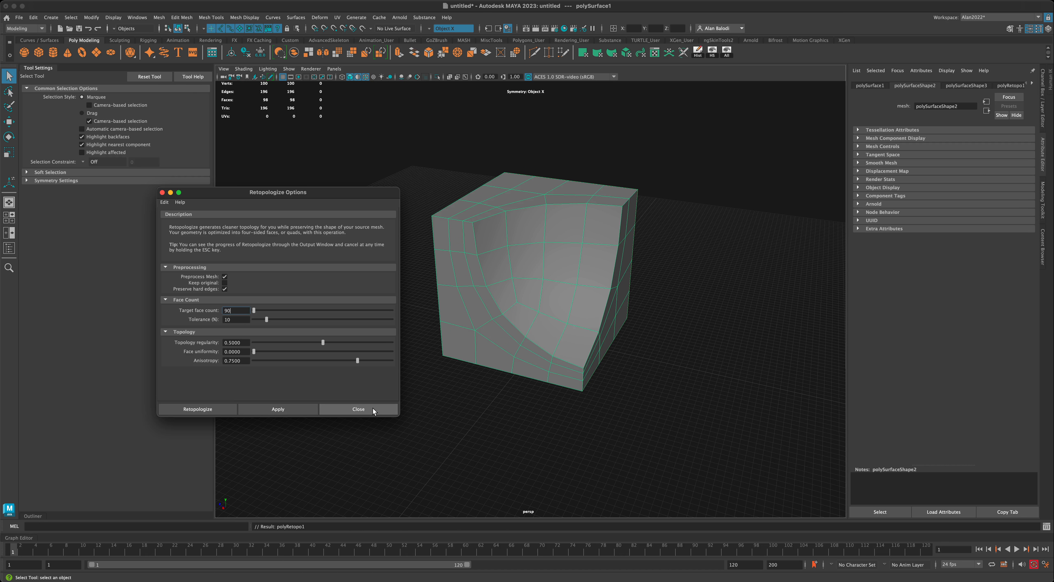
left_click(358, 409)
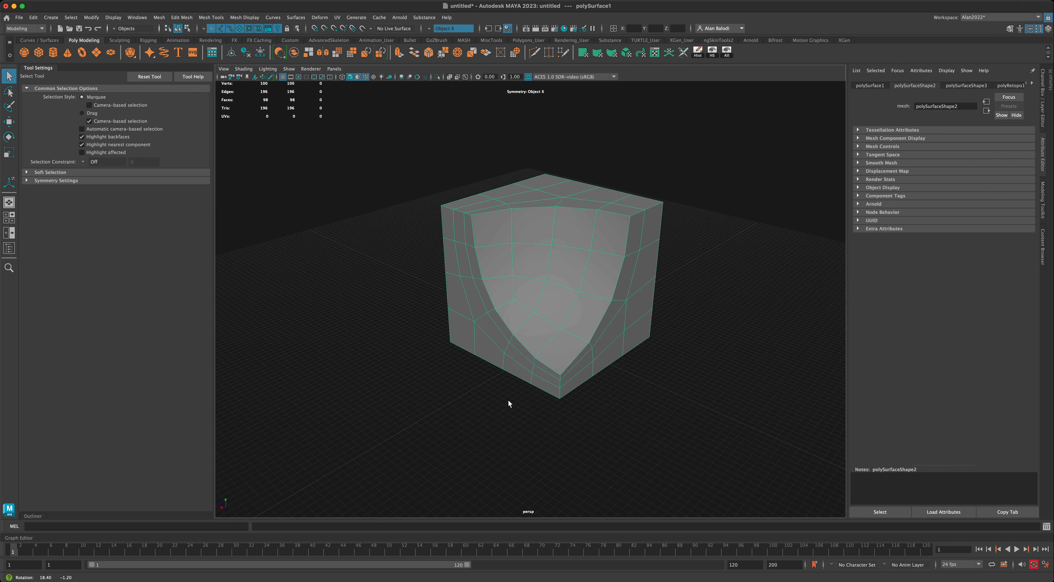
left_click_drag(509, 404, 676, 281)
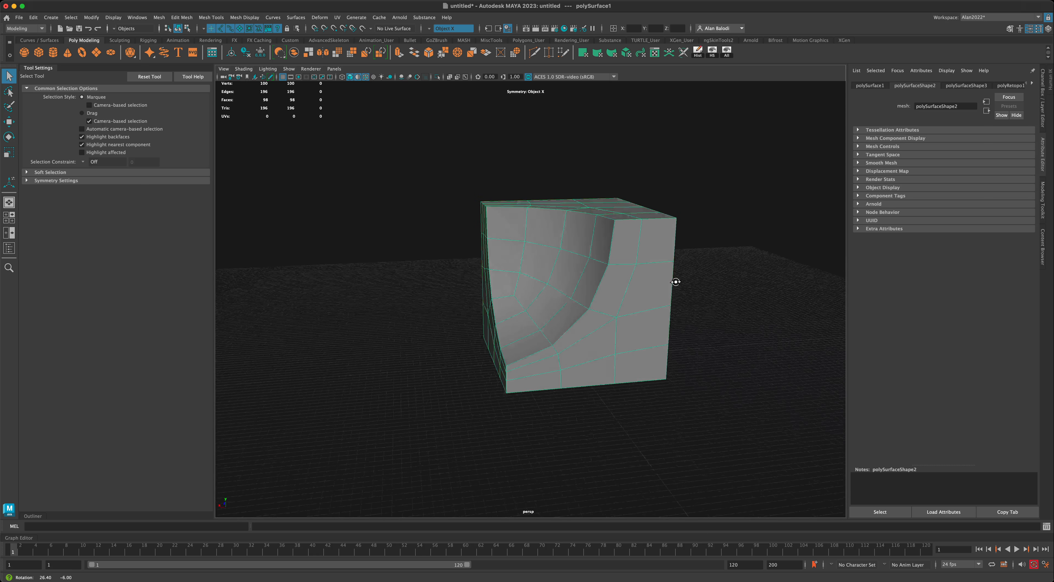
left_click_drag(676, 281, 676, 285)
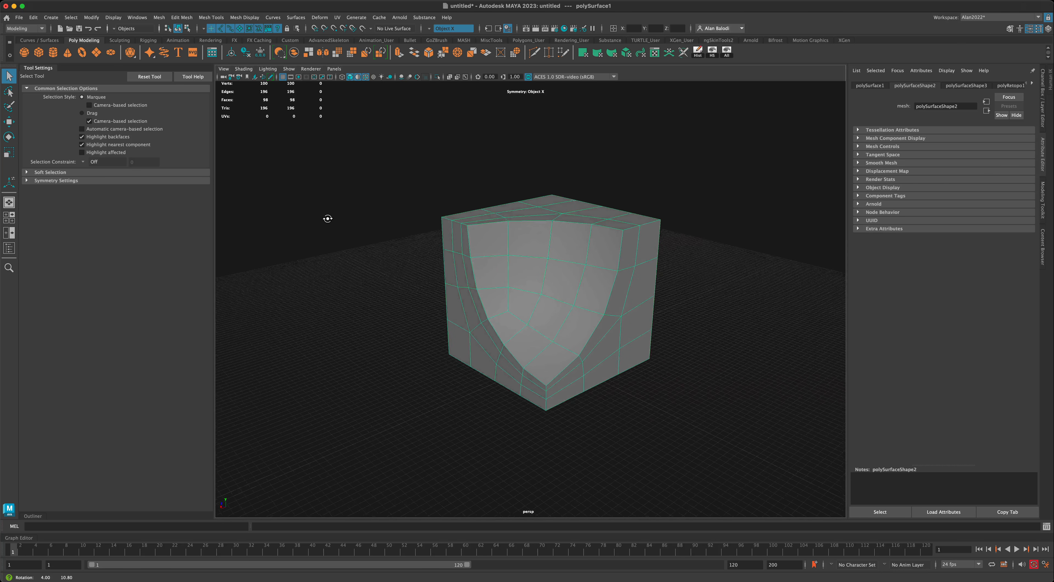
left_click_drag(327, 218, 357, 289)
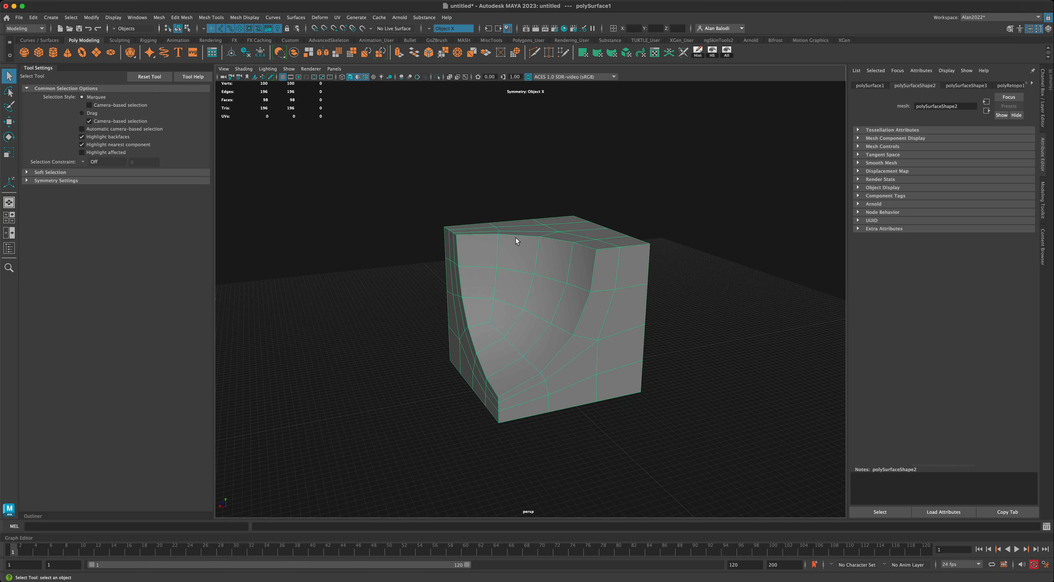
left_click_drag(516, 241, 391, 342)
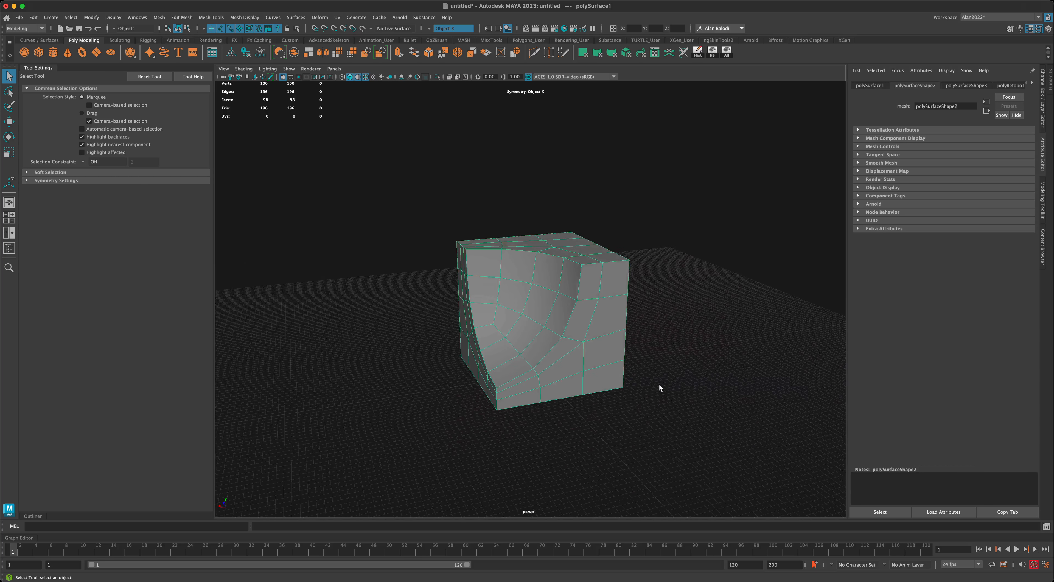
left_click_drag(659, 388, 727, 398)
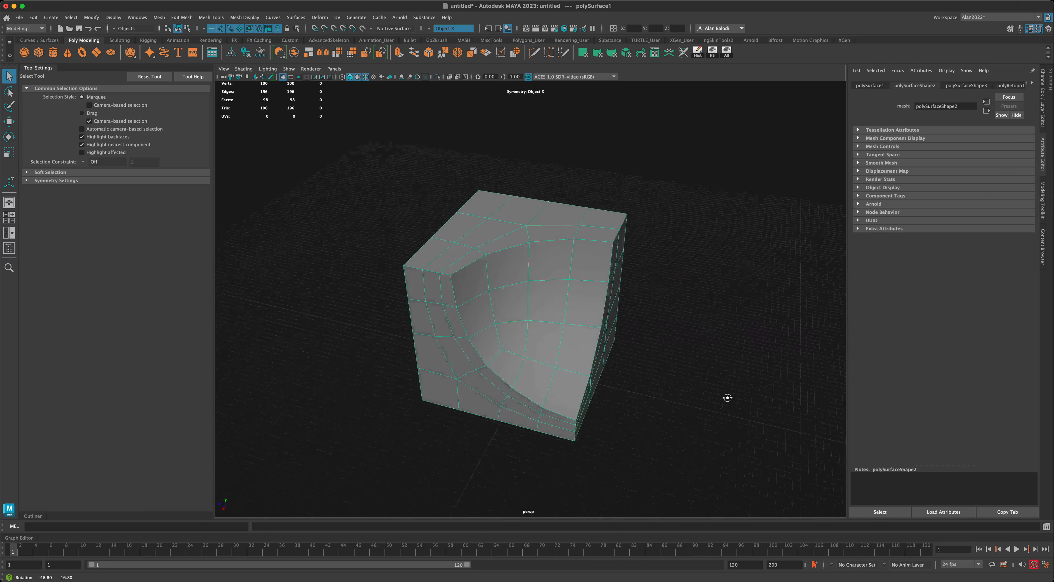
left_click_drag(727, 398, 714, 395)
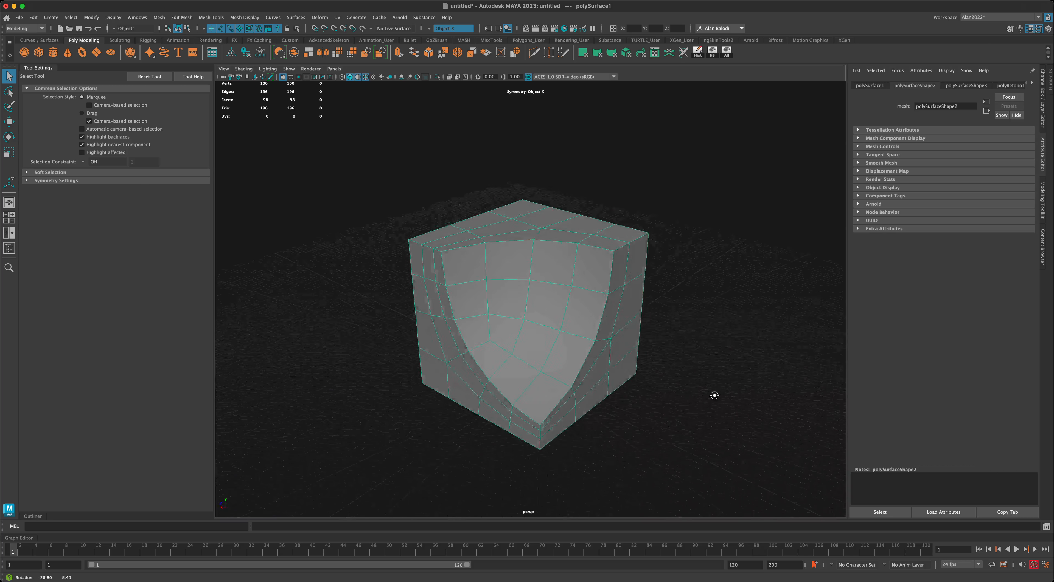
left_click_drag(715, 395, 739, 393)
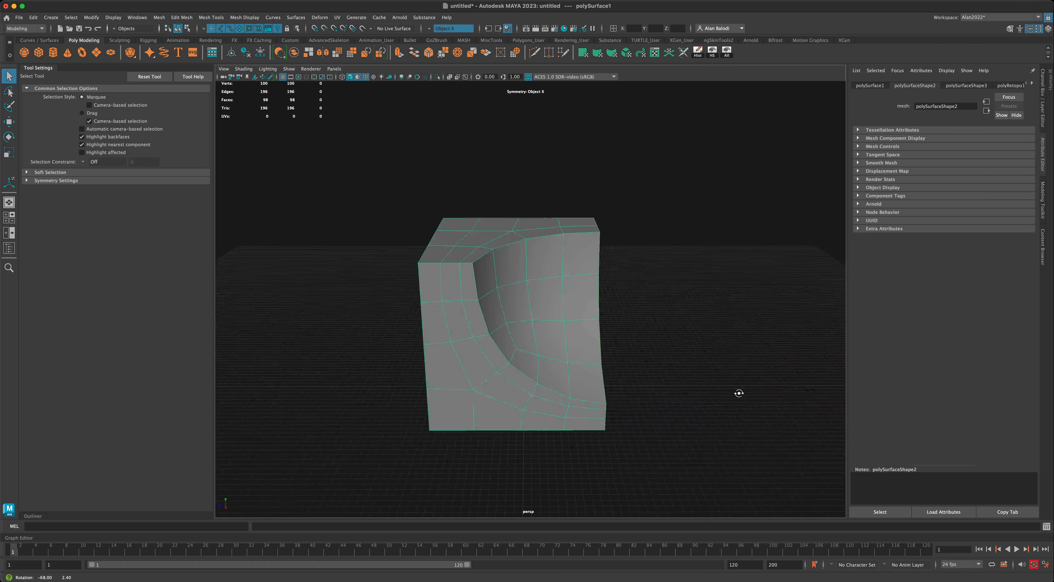
left_click_drag(739, 394, 692, 408)
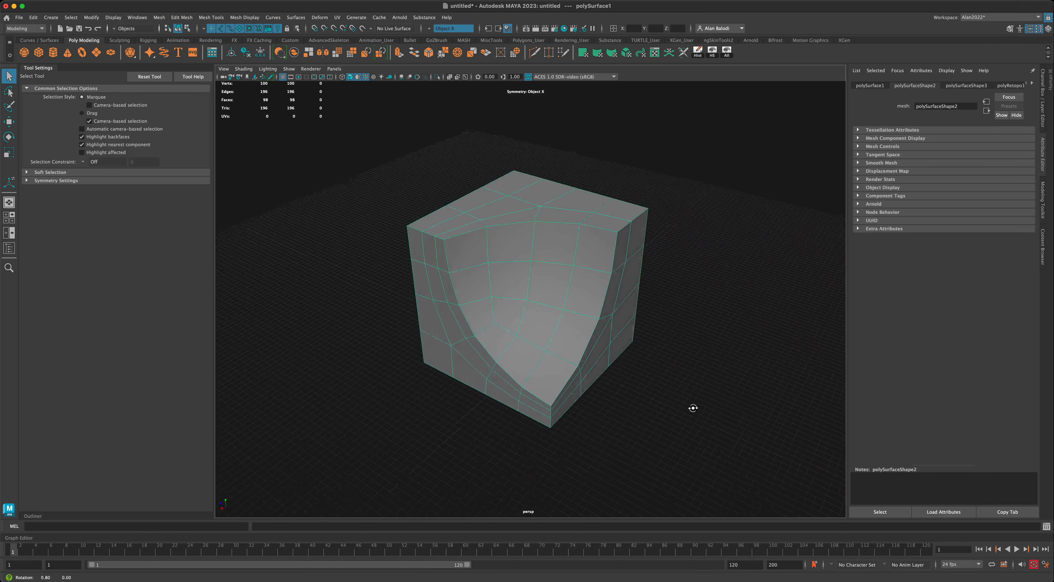
left_click_drag(692, 409, 680, 403)
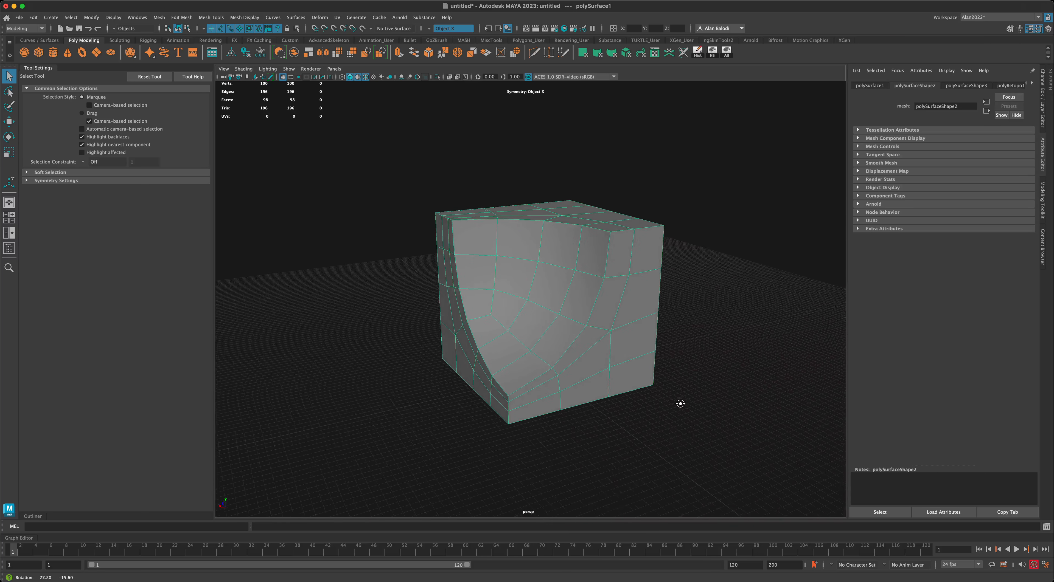